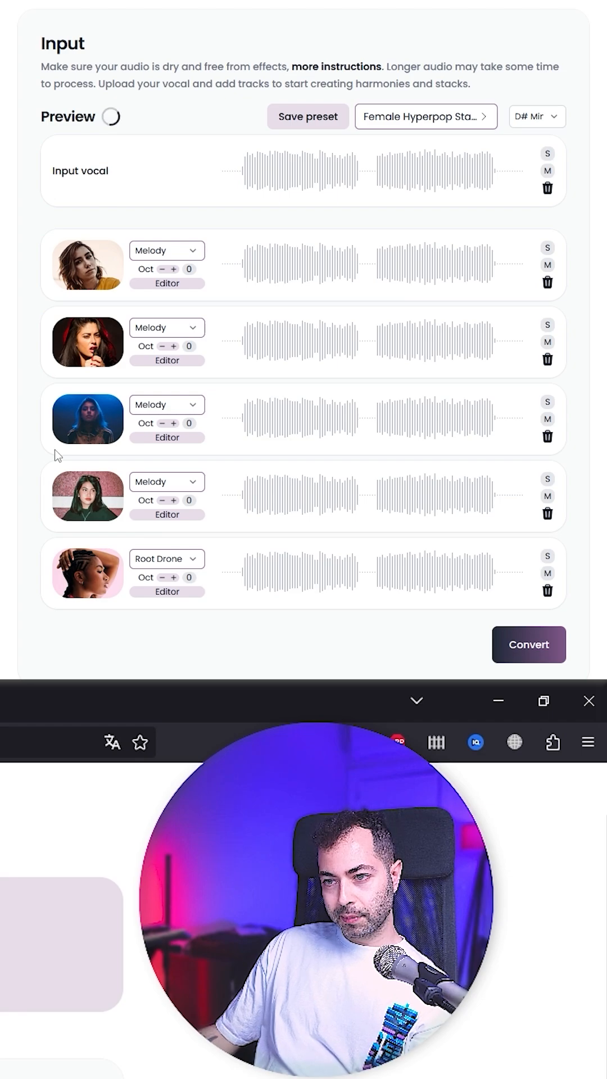
mouse_move(74, 389)
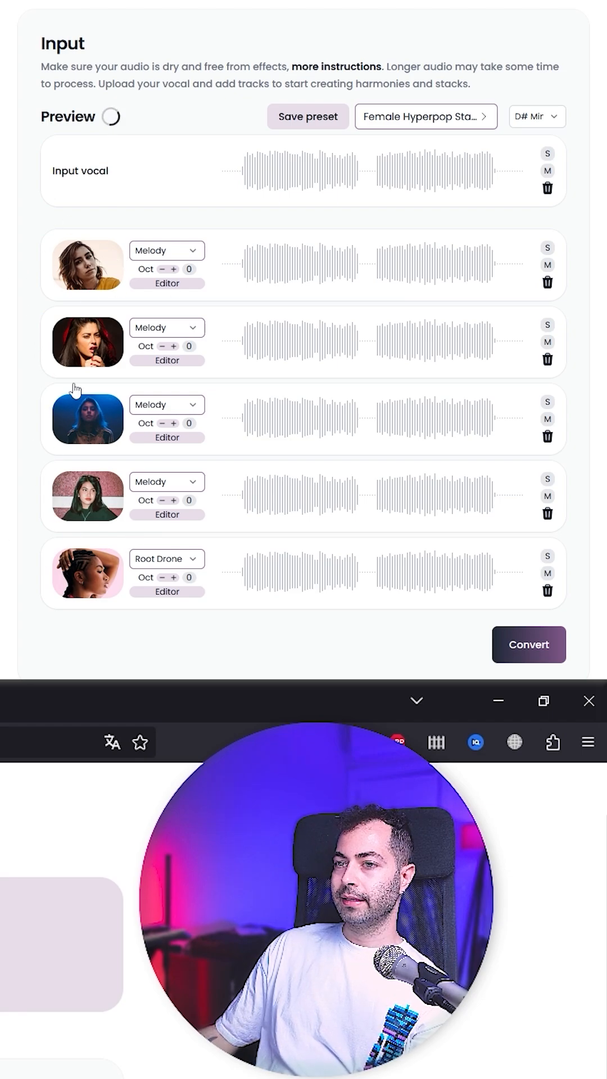
Step: Choose the second voice's harmony interval, then close OzgunVocalChain to reveal the eight stacked harmony tracks
click(546, 179)
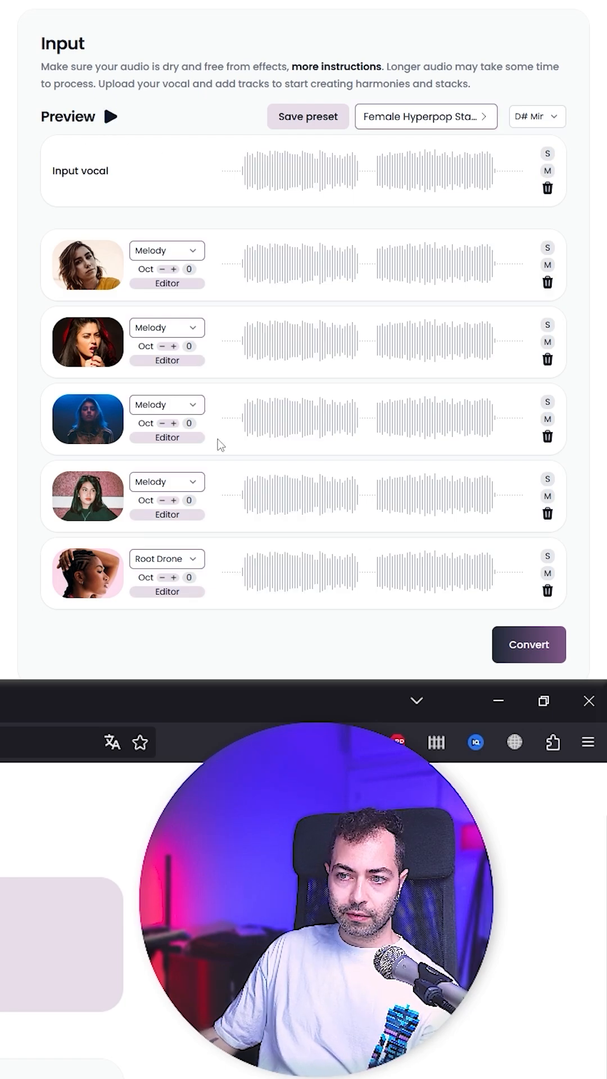
click(166, 327)
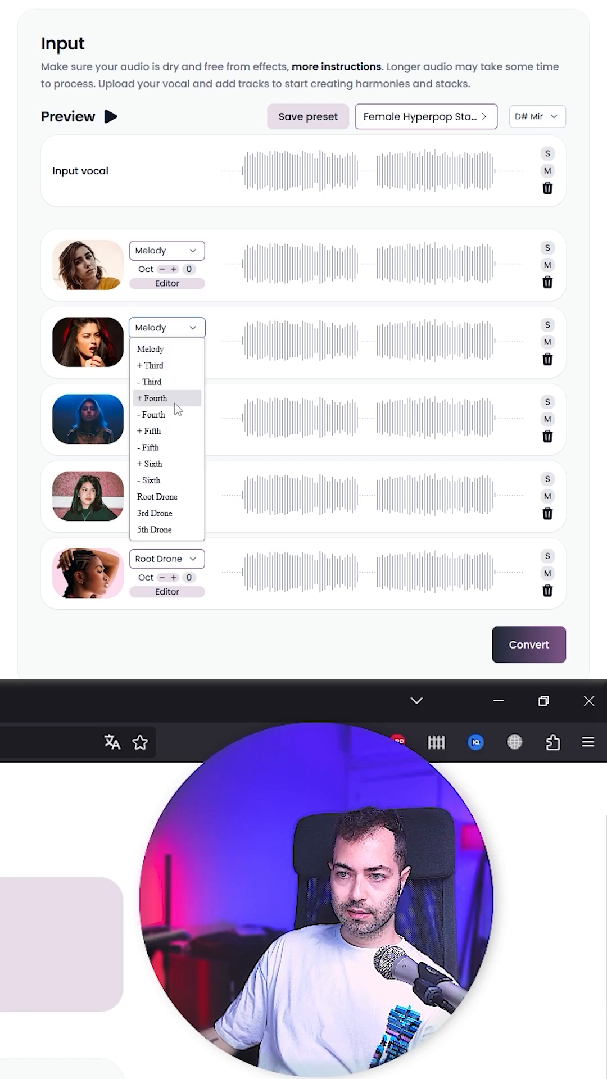
click(150, 365)
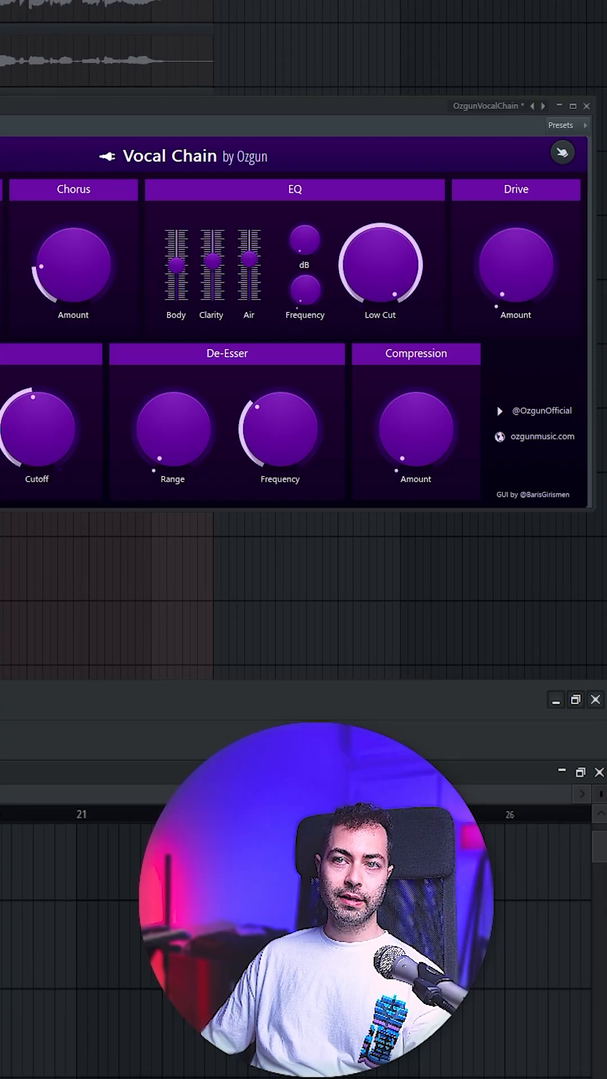
click(586, 105)
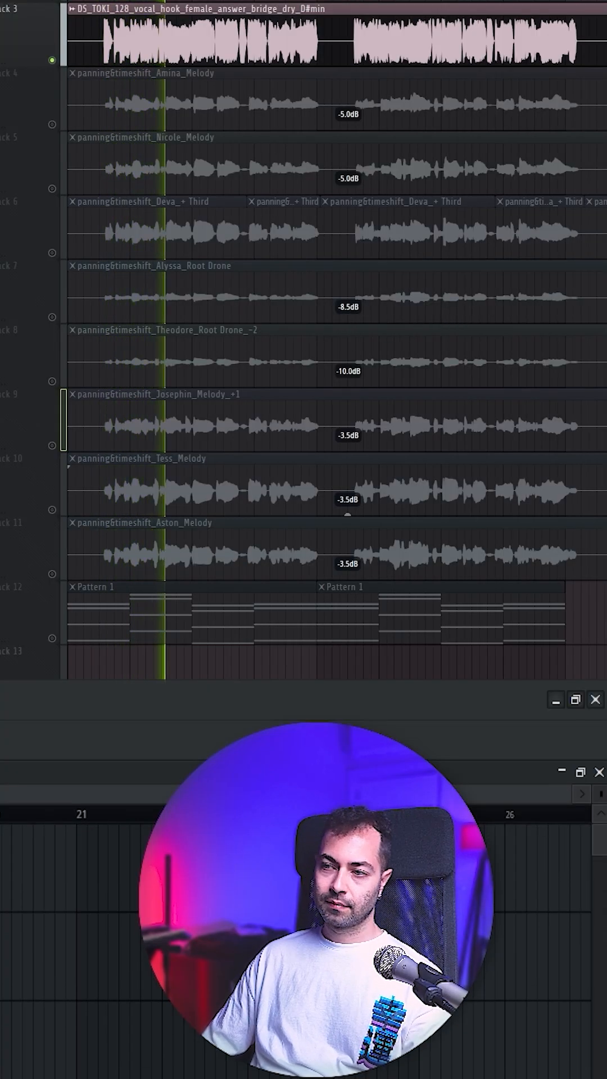